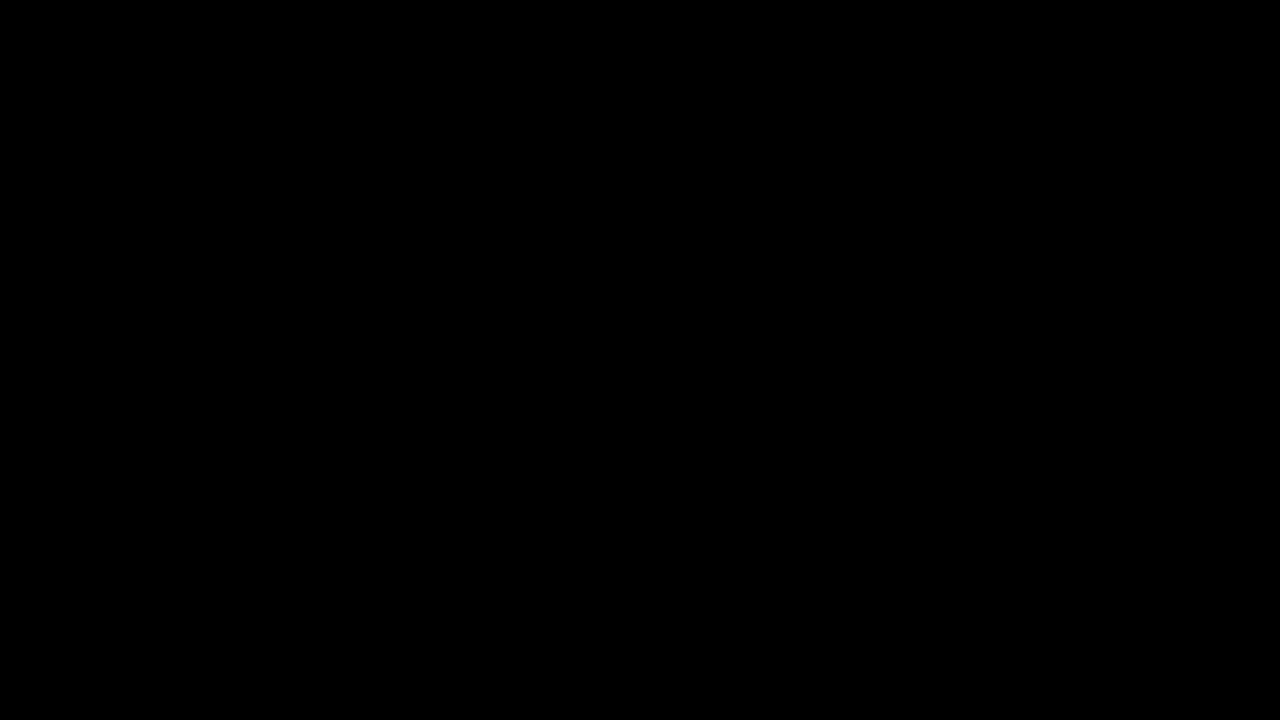
left_click(640, 360)
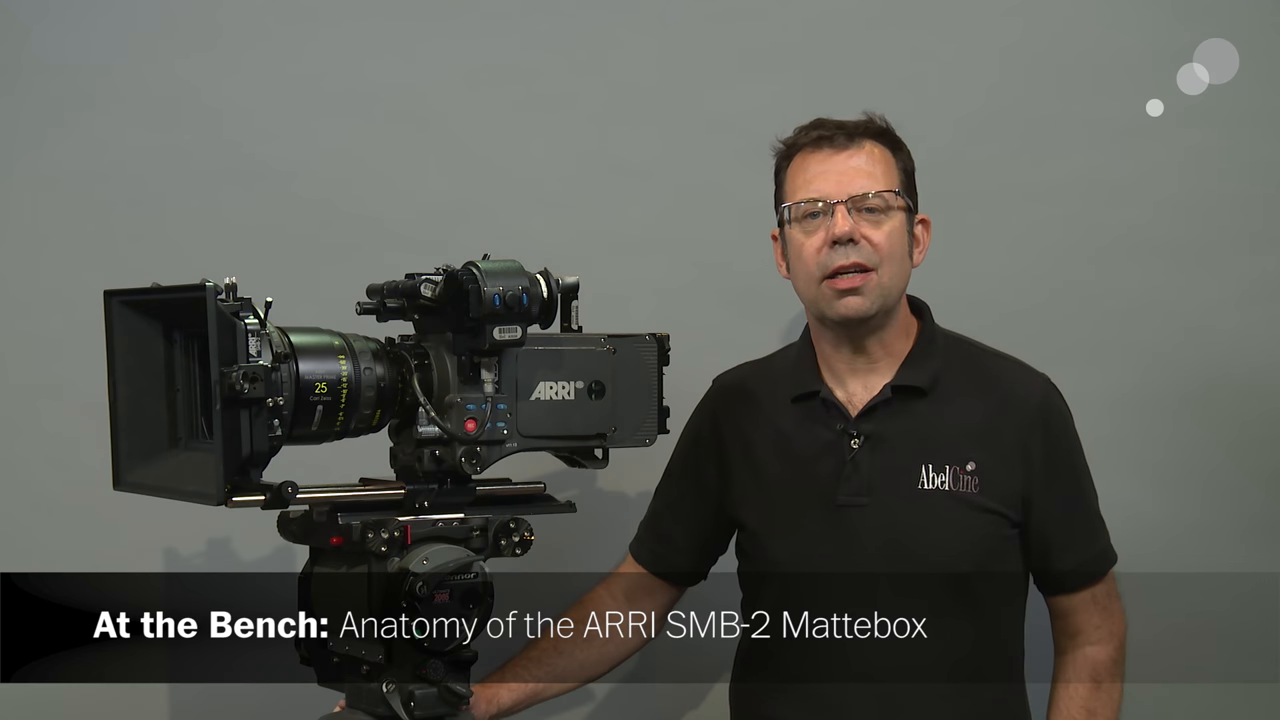